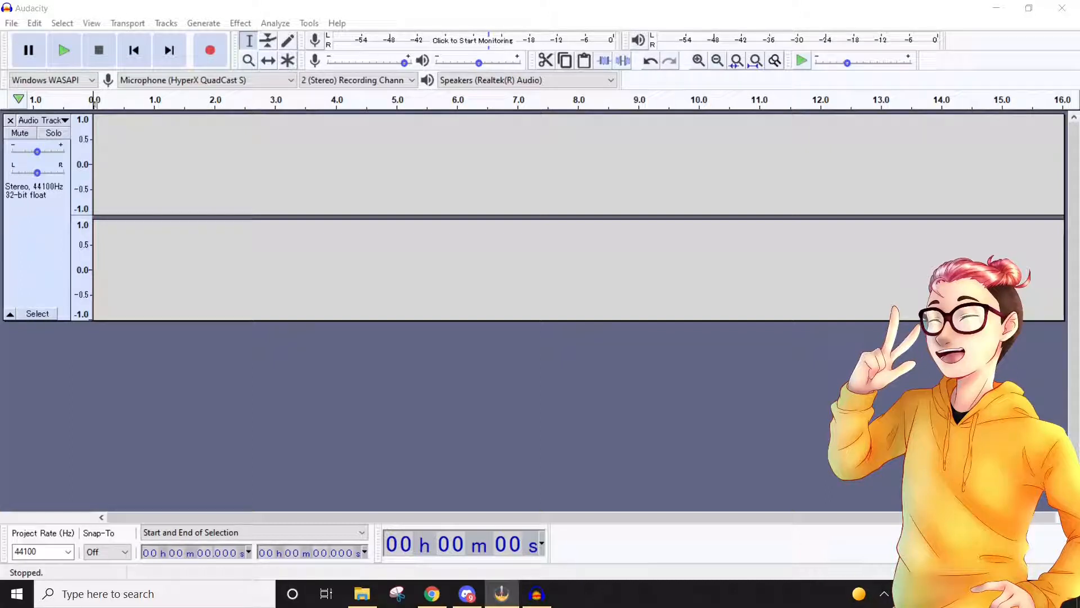
Stop recording once the roughly 4.6-second stereo voice sample is captured.
left_click(210, 50)
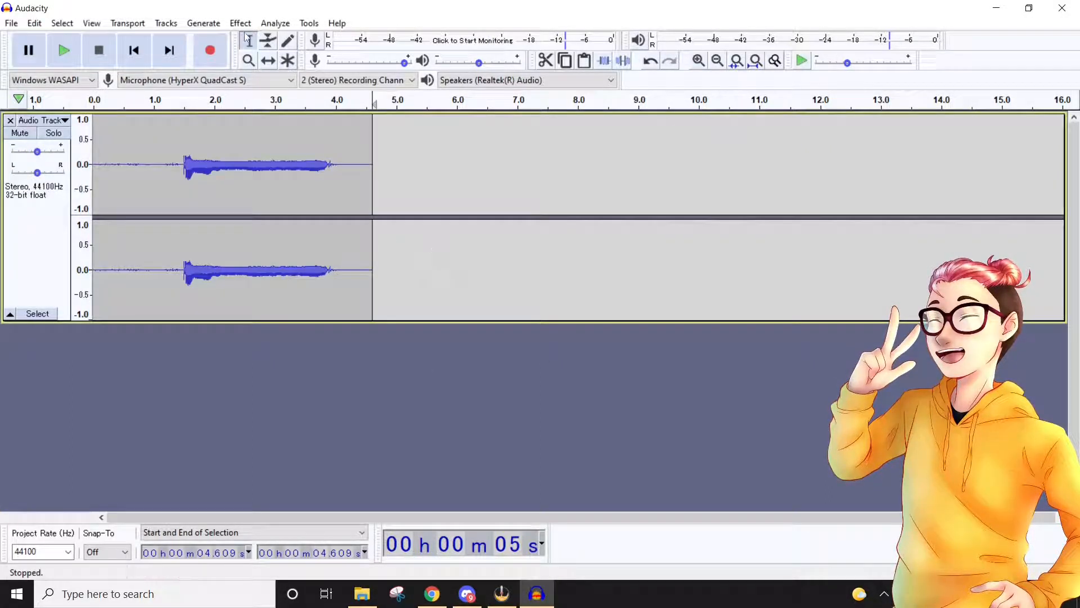
mouse_move(213, 150)
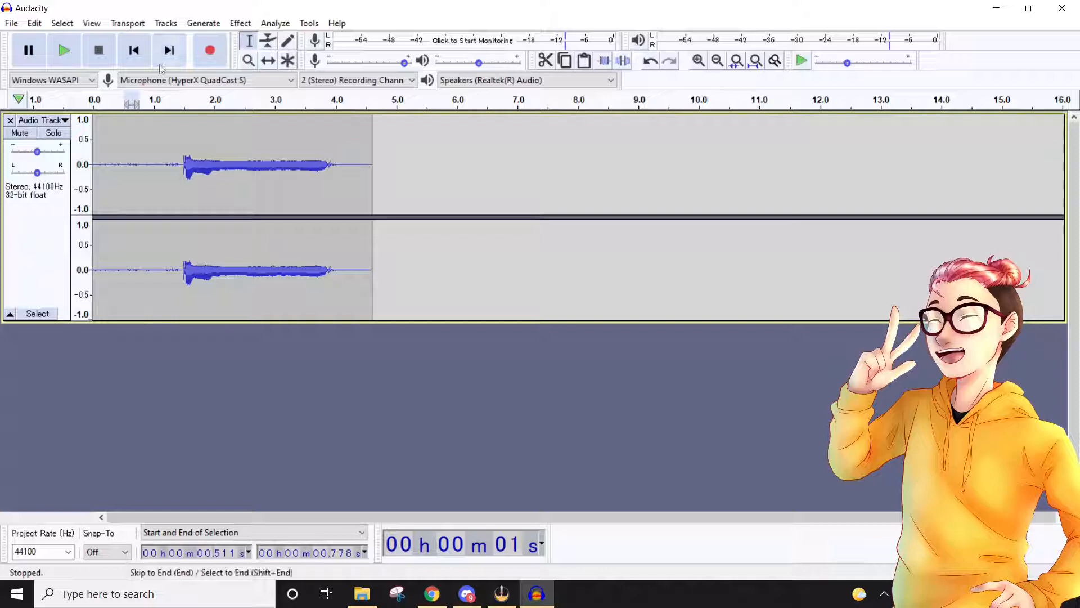
mouse_move(168, 50)
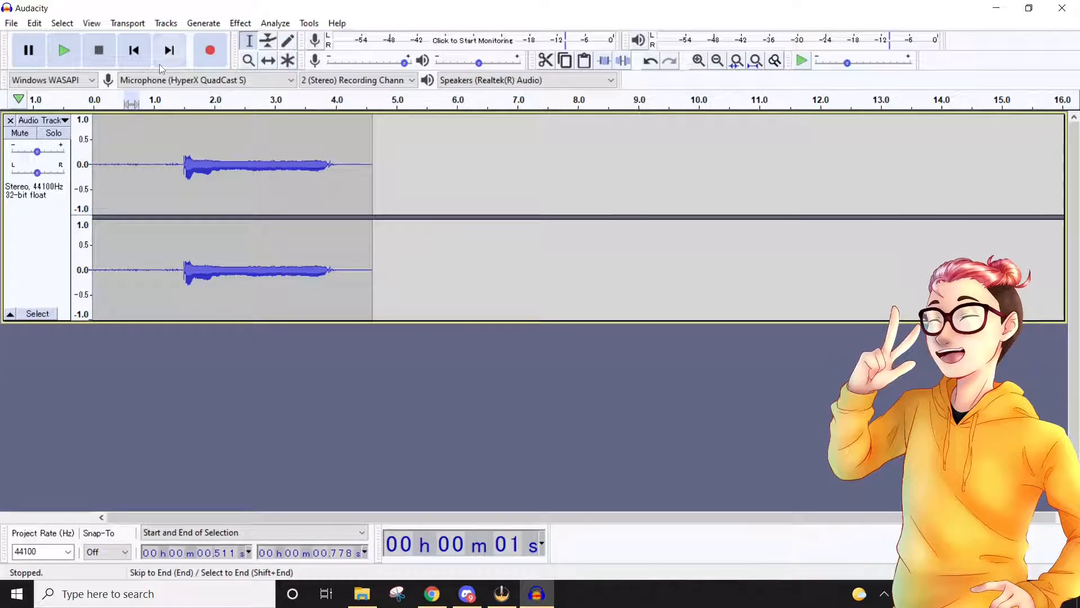
Select and play back part of the clip, then open the Noise Reduction effect.
left_click(341, 166)
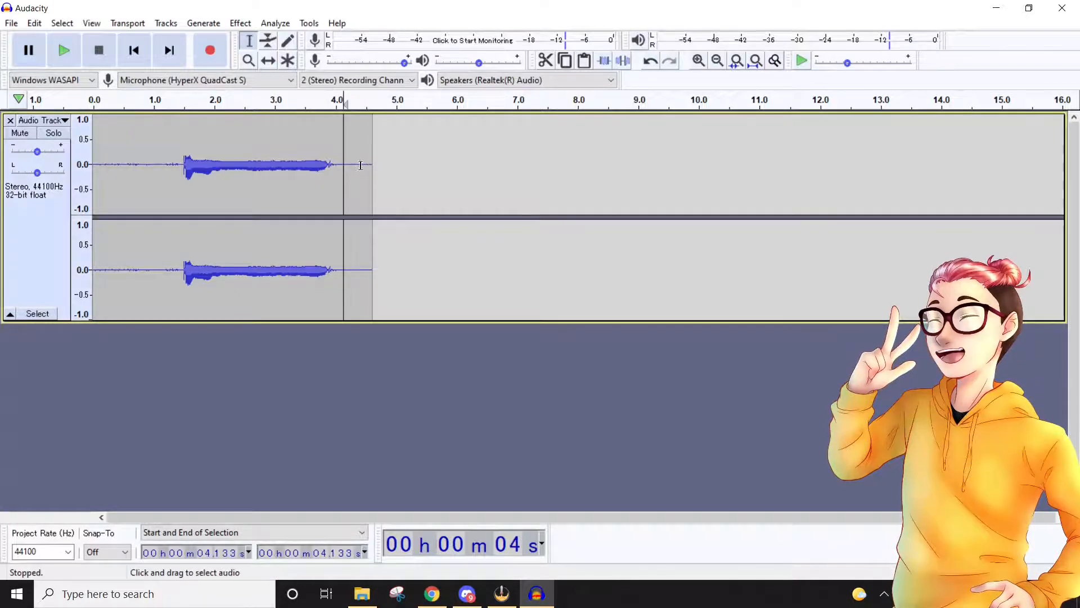
left_click(372, 166)
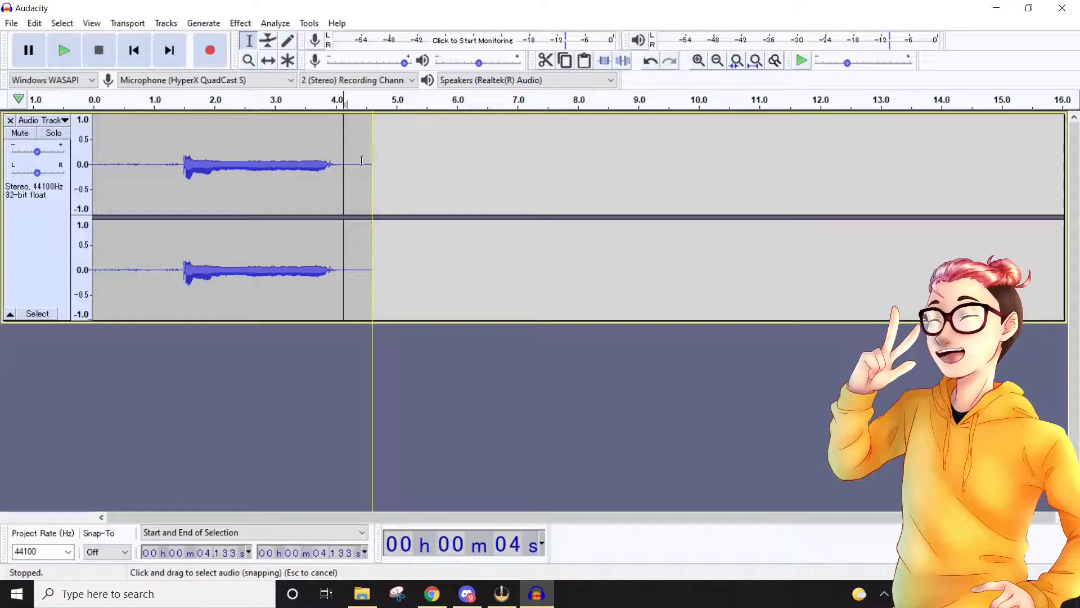
left_click(62, 49)
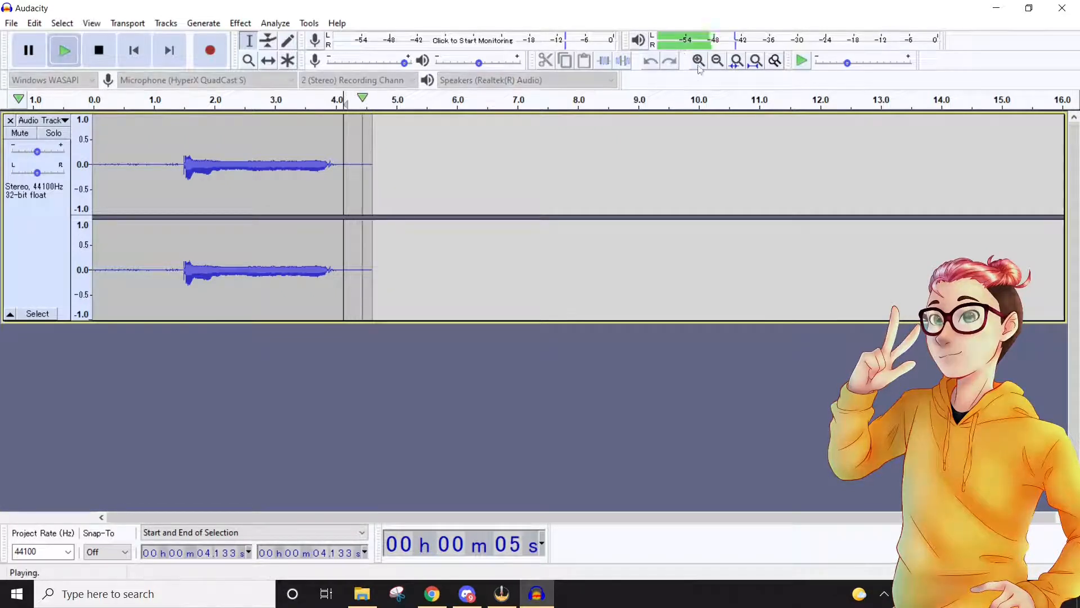
left_click(98, 50)
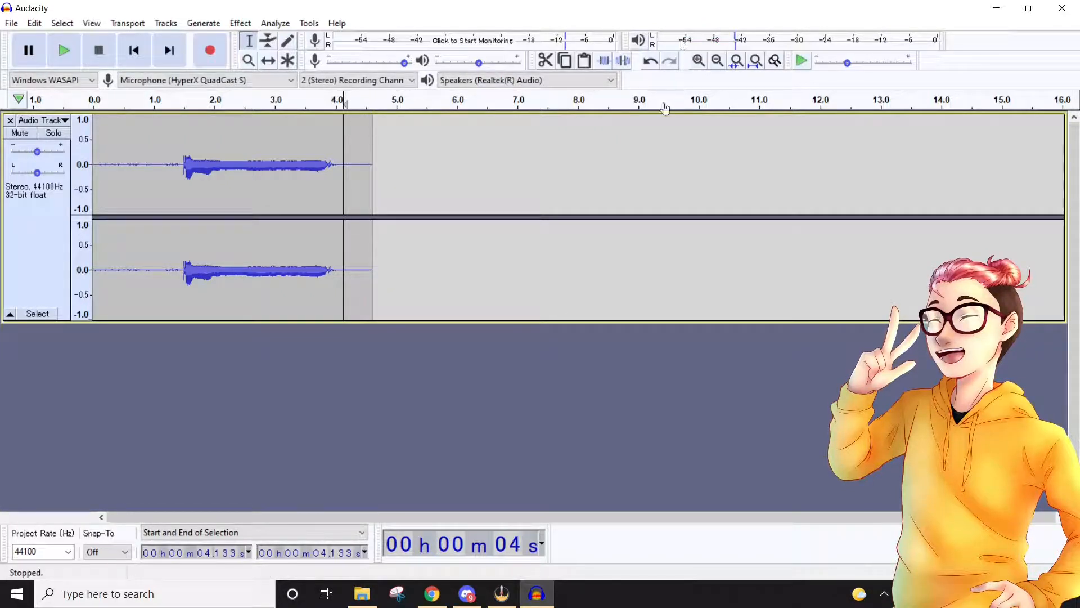
mouse_move(665, 107)
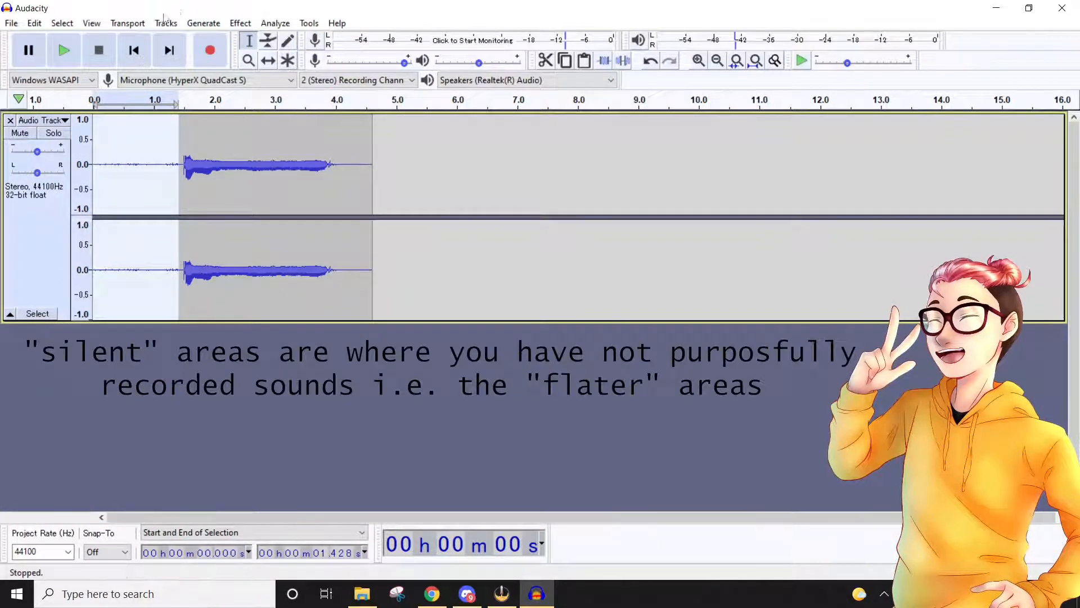
left_click(239, 23)
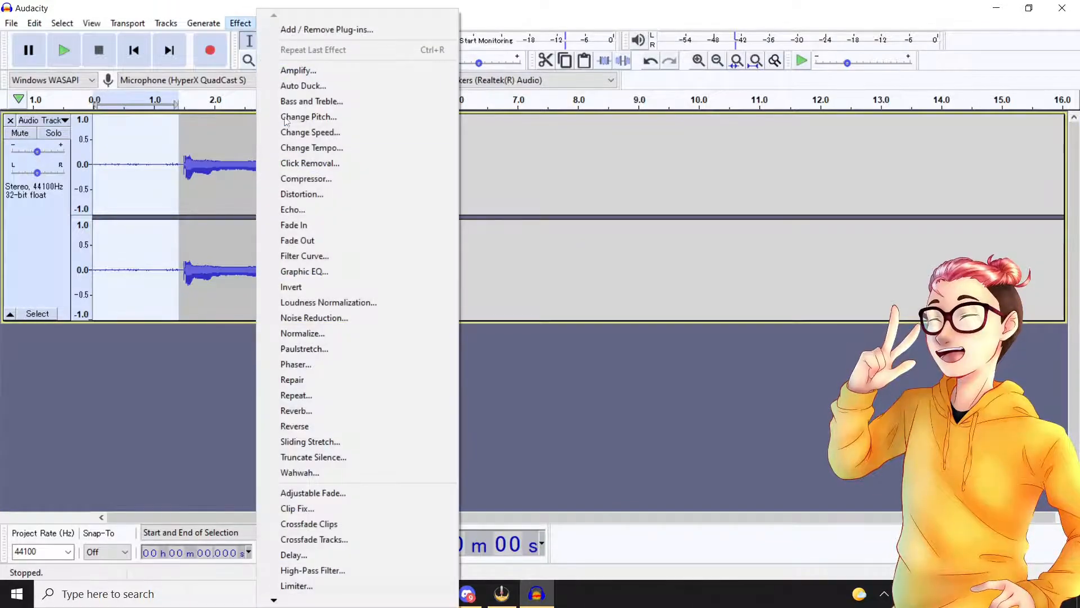
left_click(314, 317)
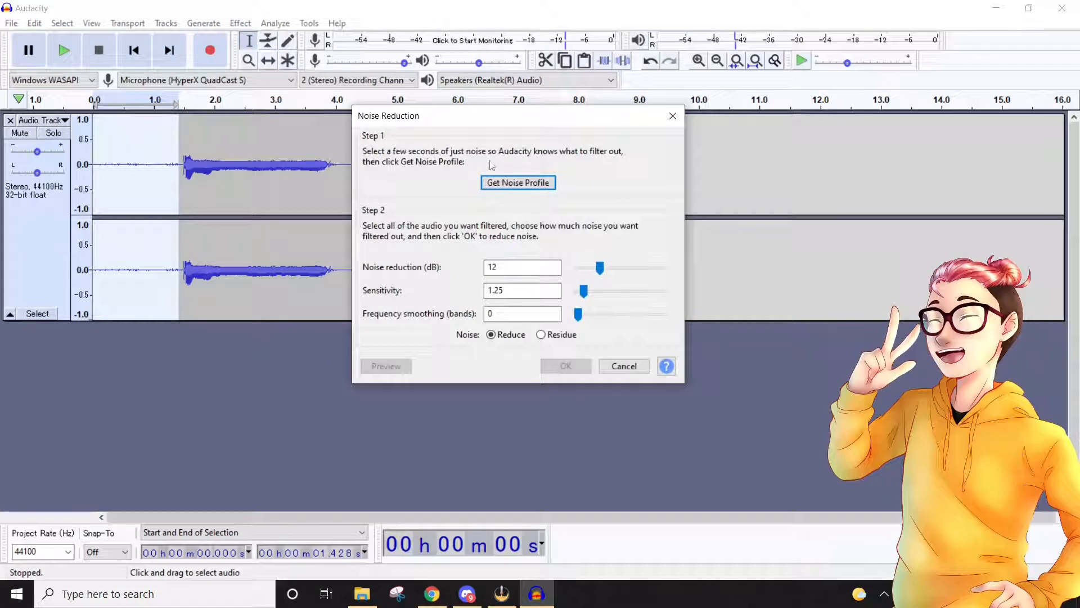
mouse_move(513, 148)
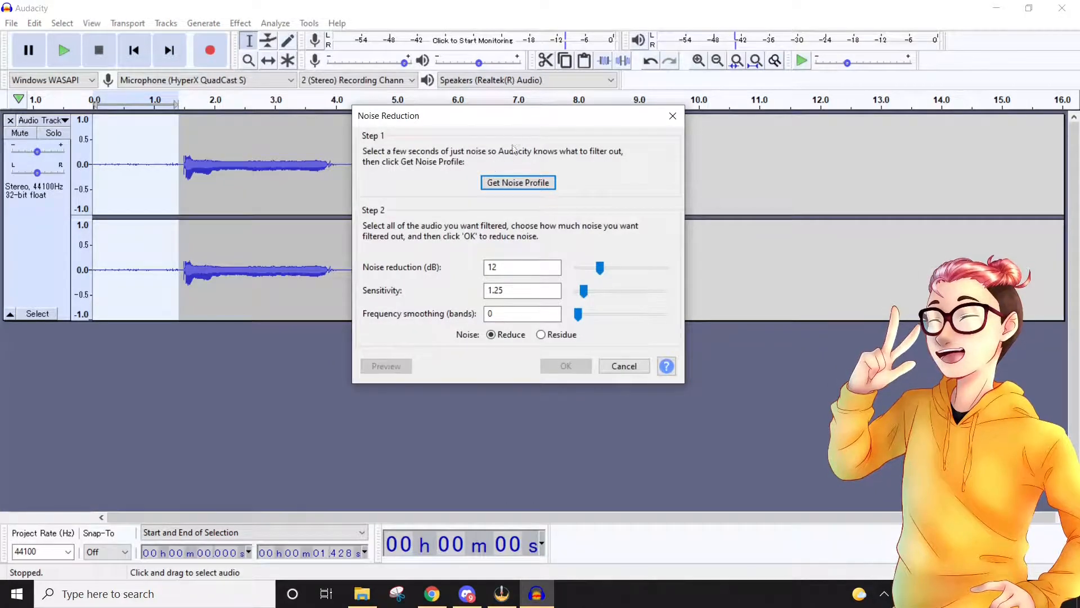
mouse_move(446, 5)
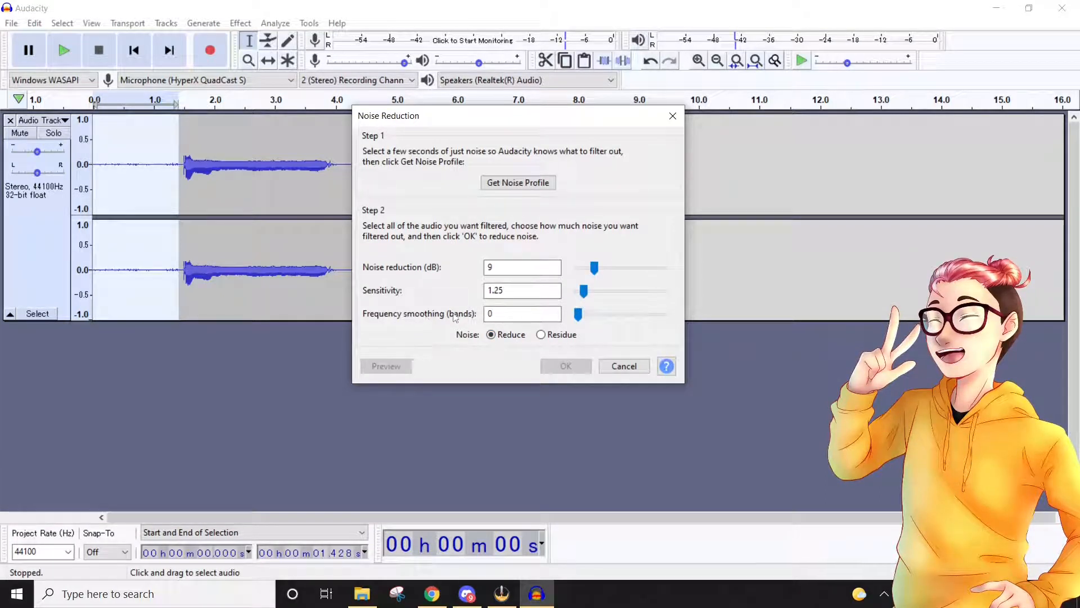
mouse_move(528, 310)
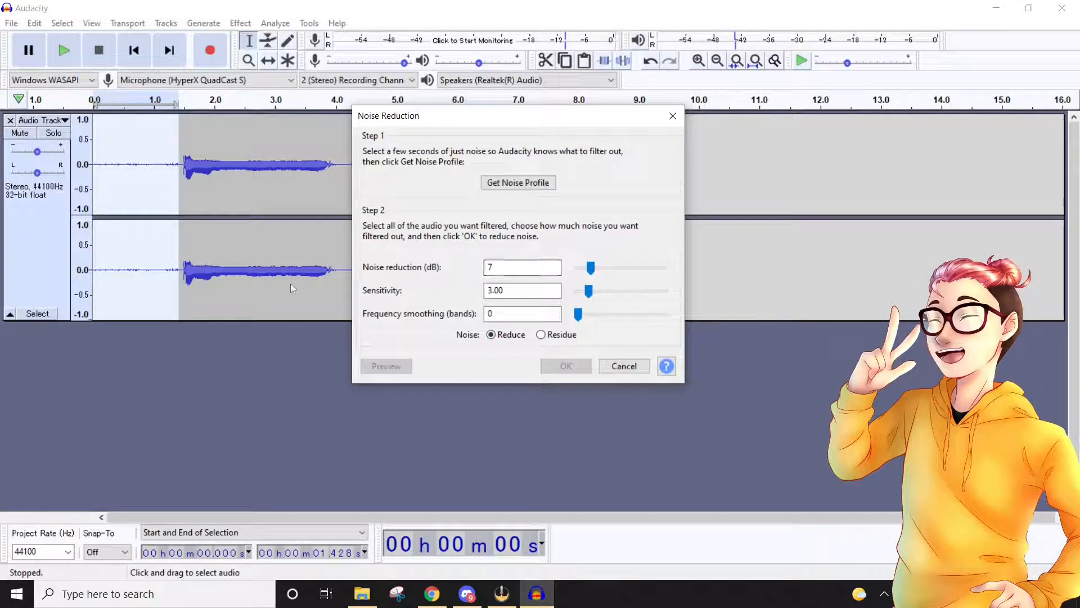
mouse_move(684, 261)
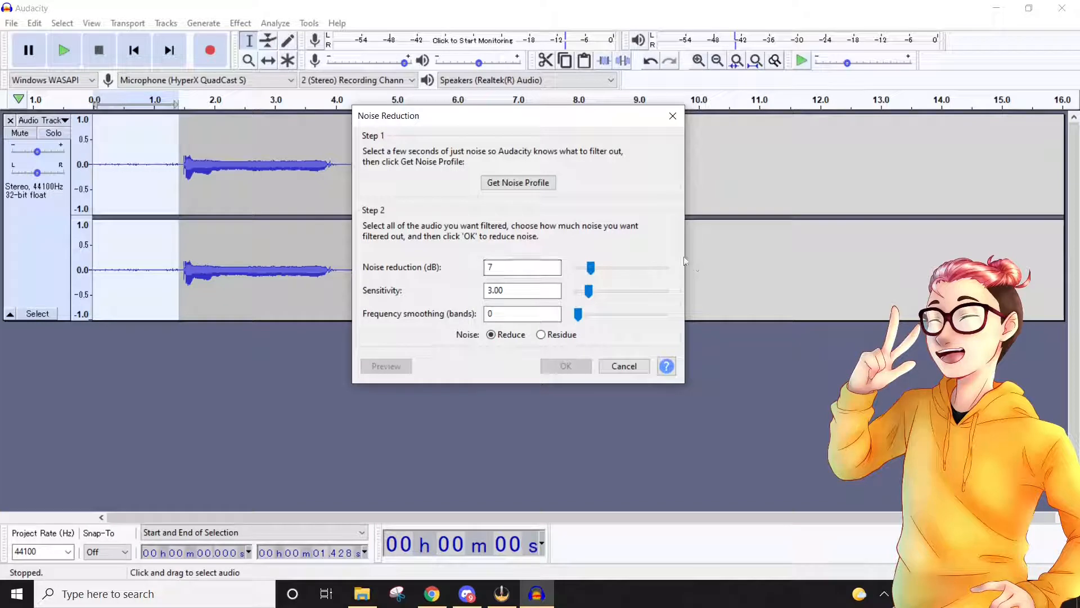
mouse_move(614, 254)
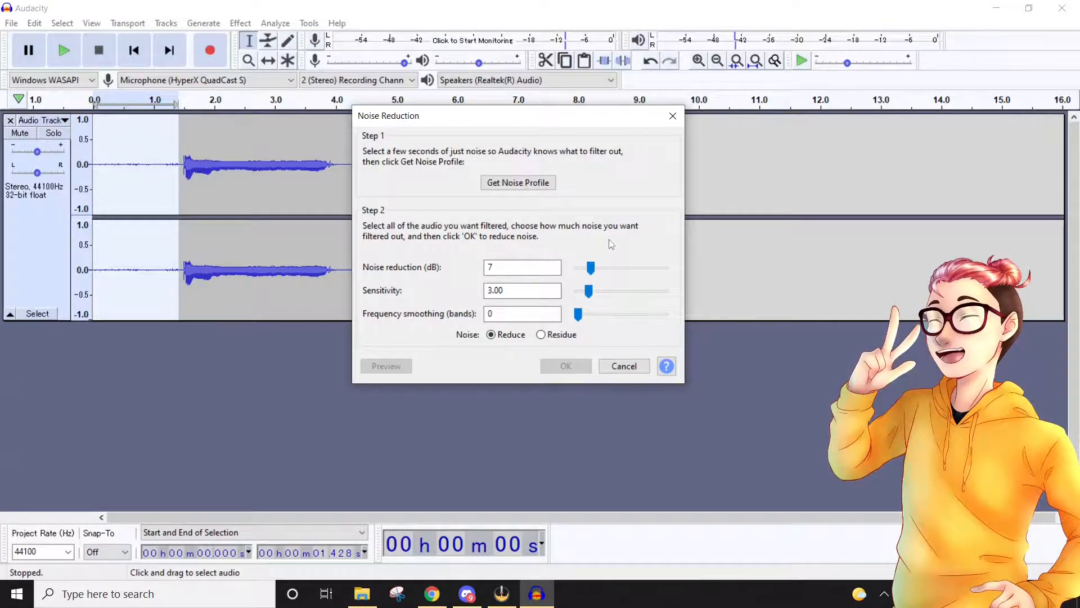
mouse_move(579, 327)
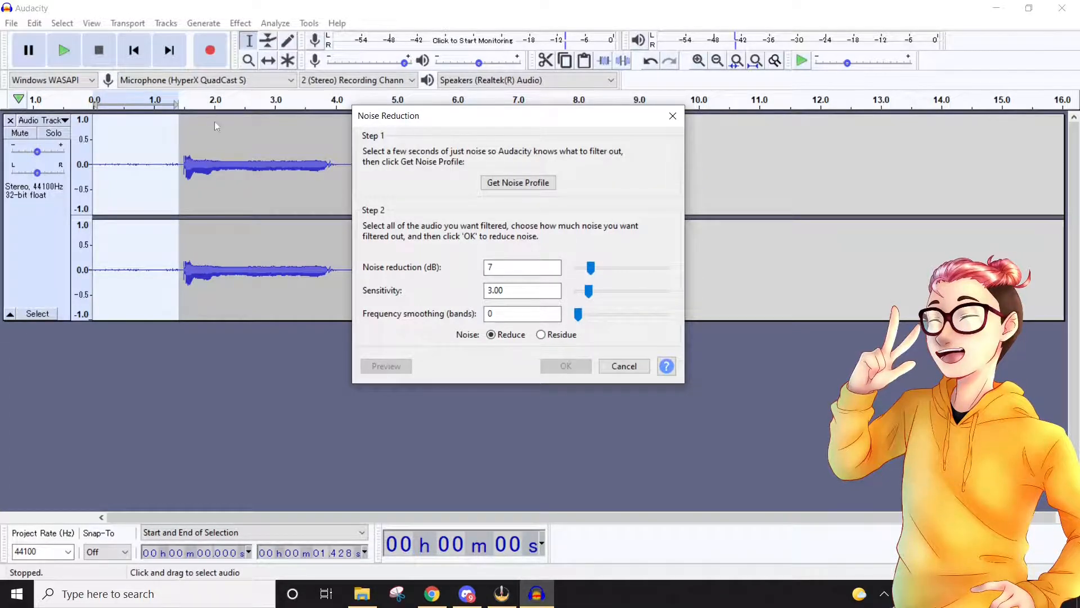
mouse_move(280, 167)
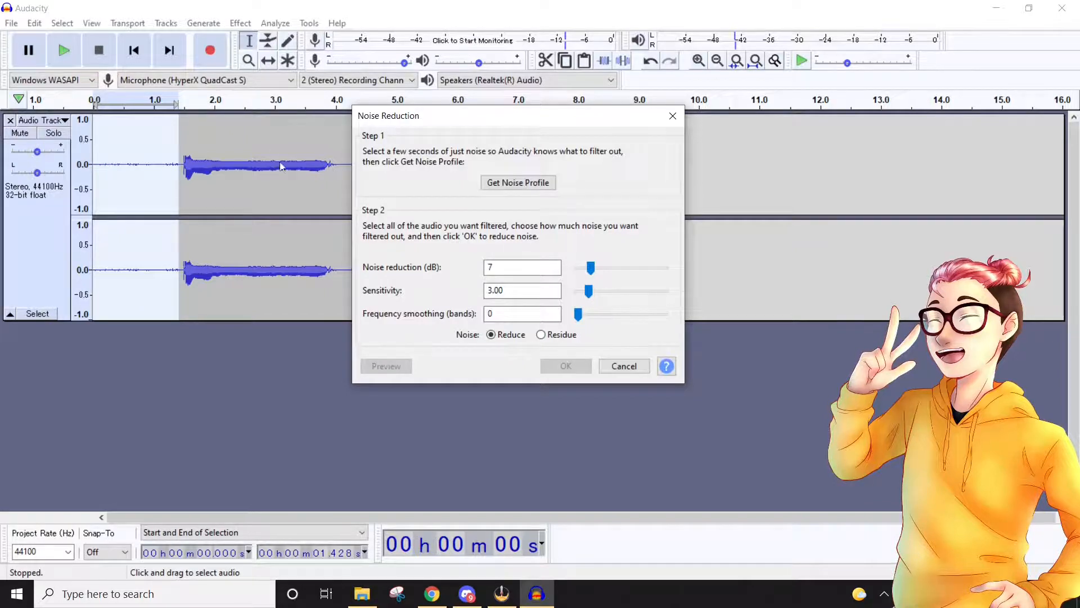
mouse_move(301, 145)
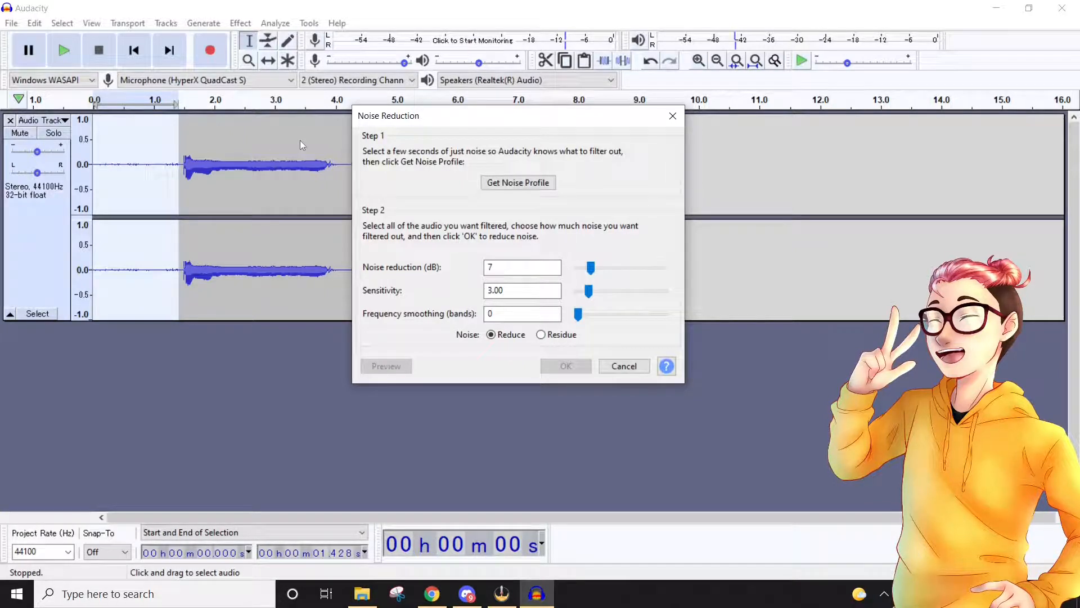
mouse_move(667, 147)
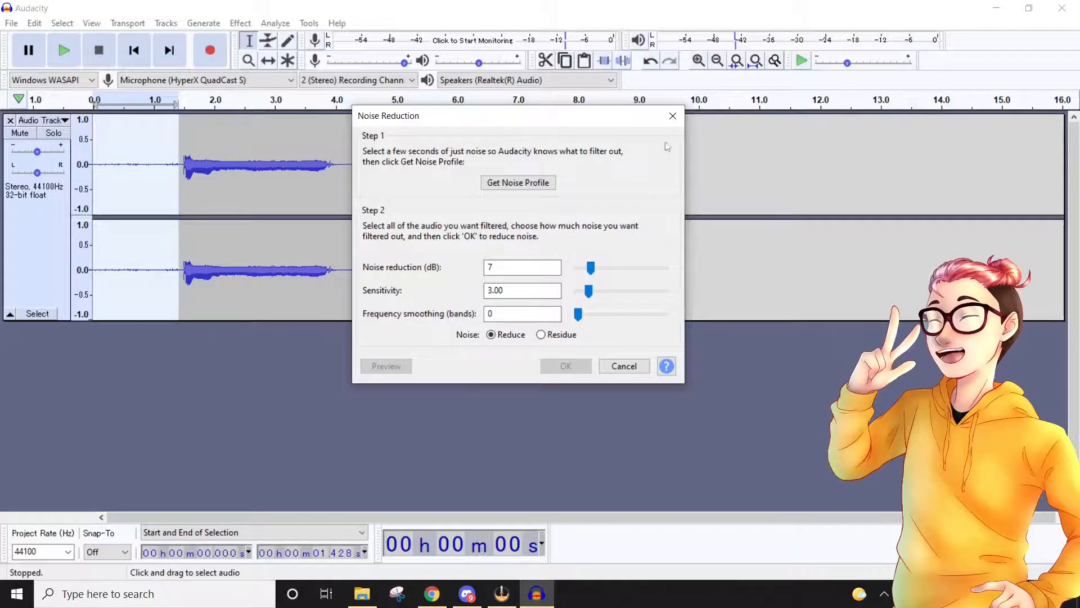
mouse_move(590, 198)
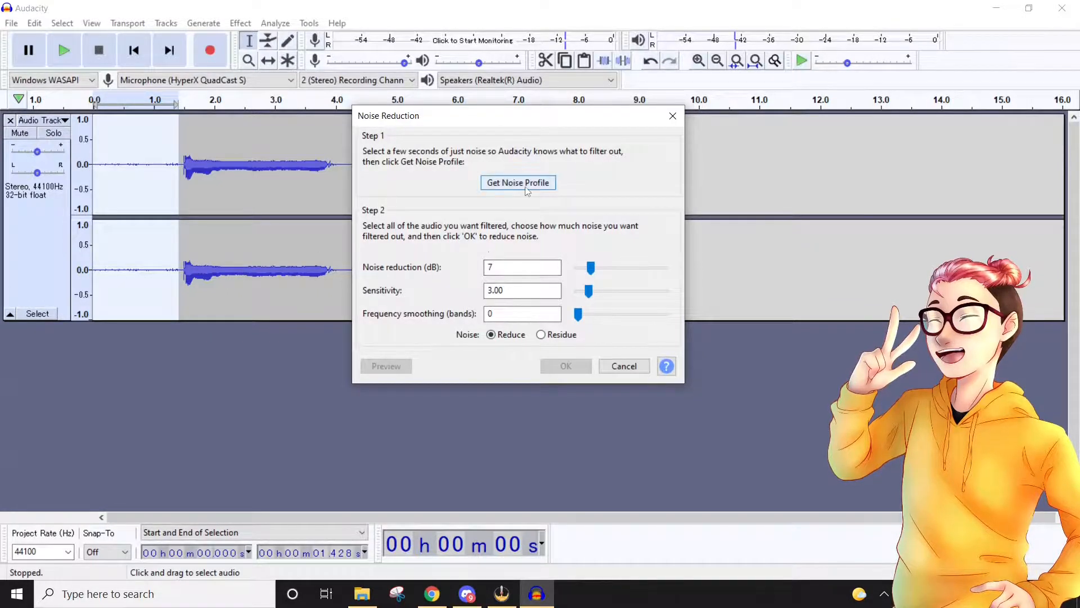
Get the noise profile from the quiet section and reopen the Effect menu.
left_click(518, 182)
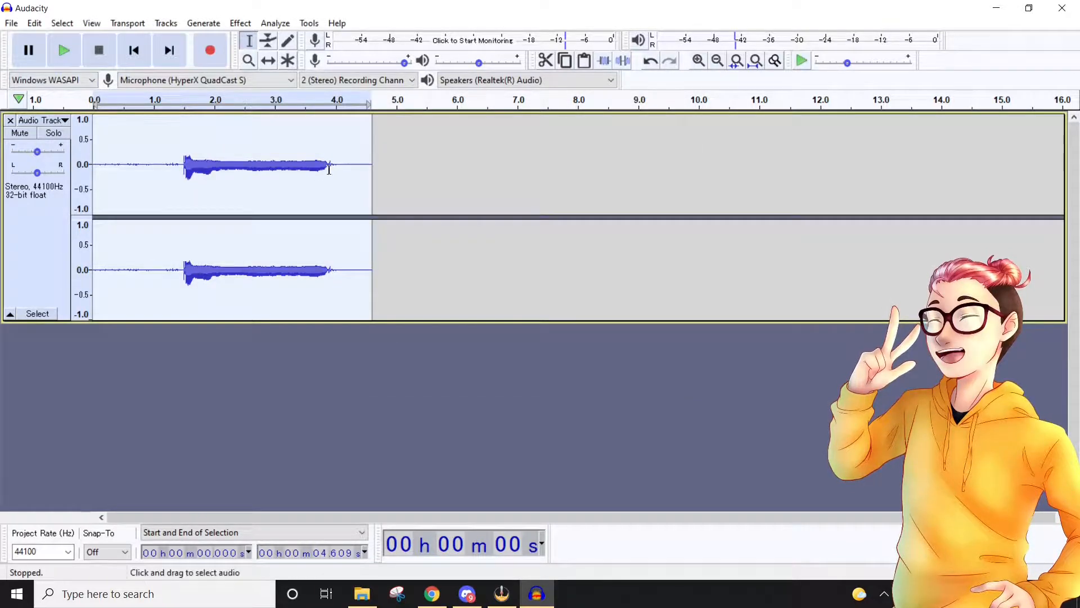
left_click(239, 23)
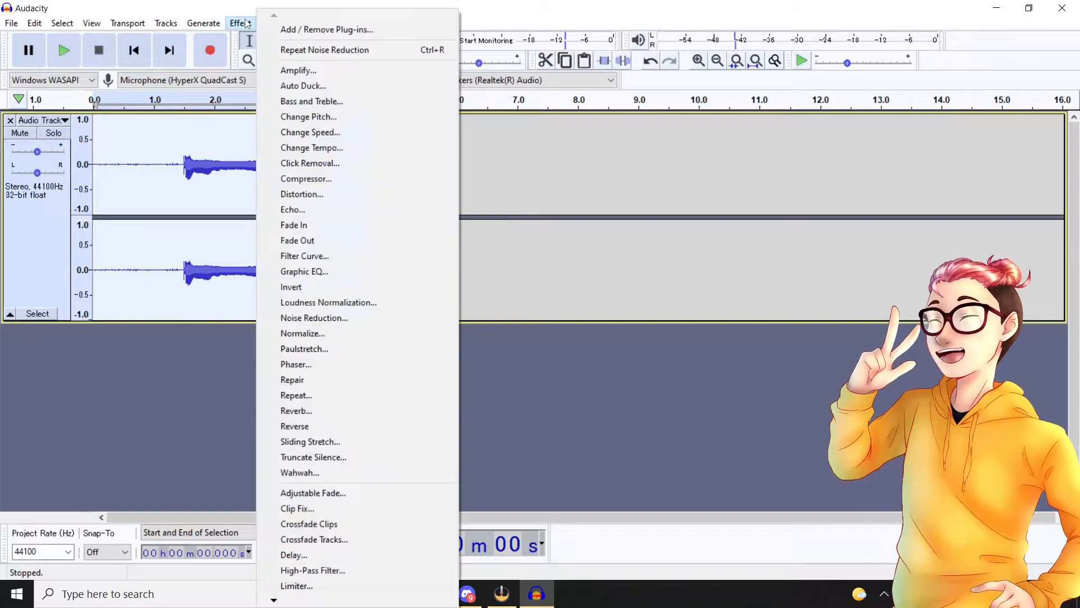
mouse_move(324, 50)
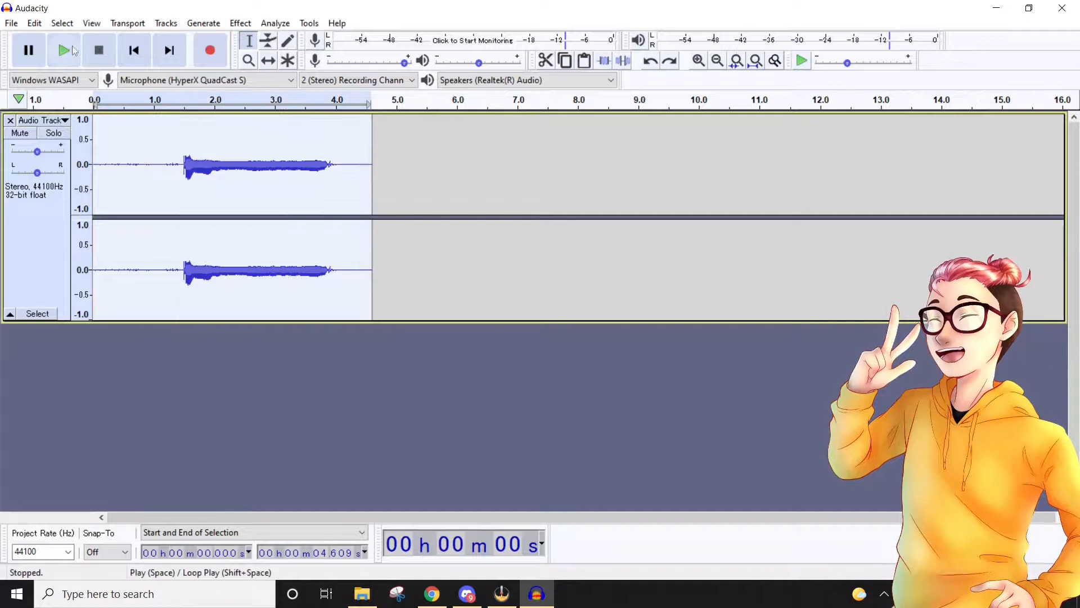
left_click(63, 50)
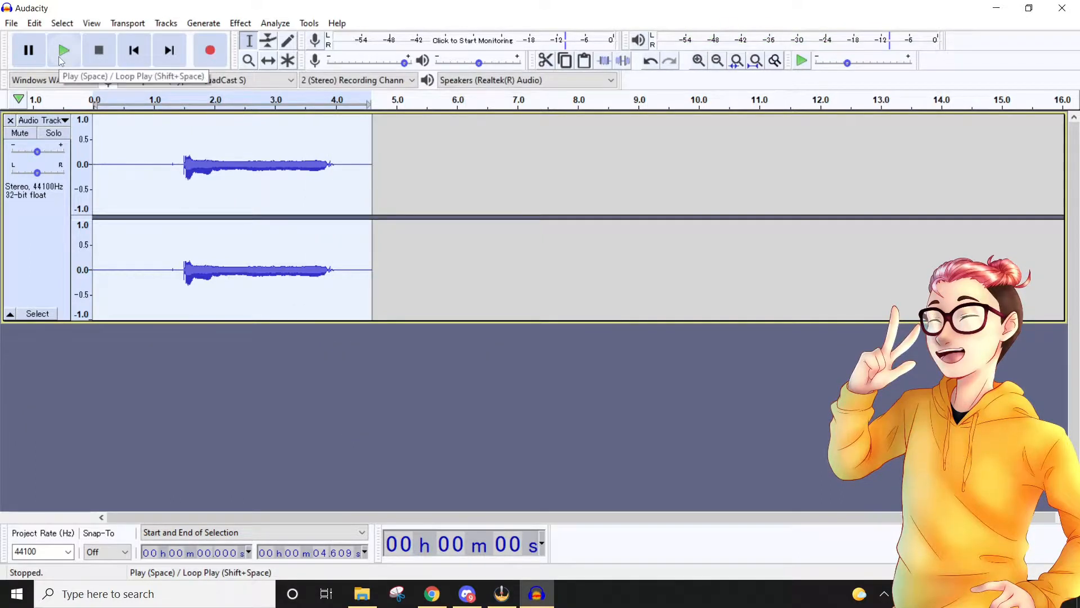
left_click(64, 50)
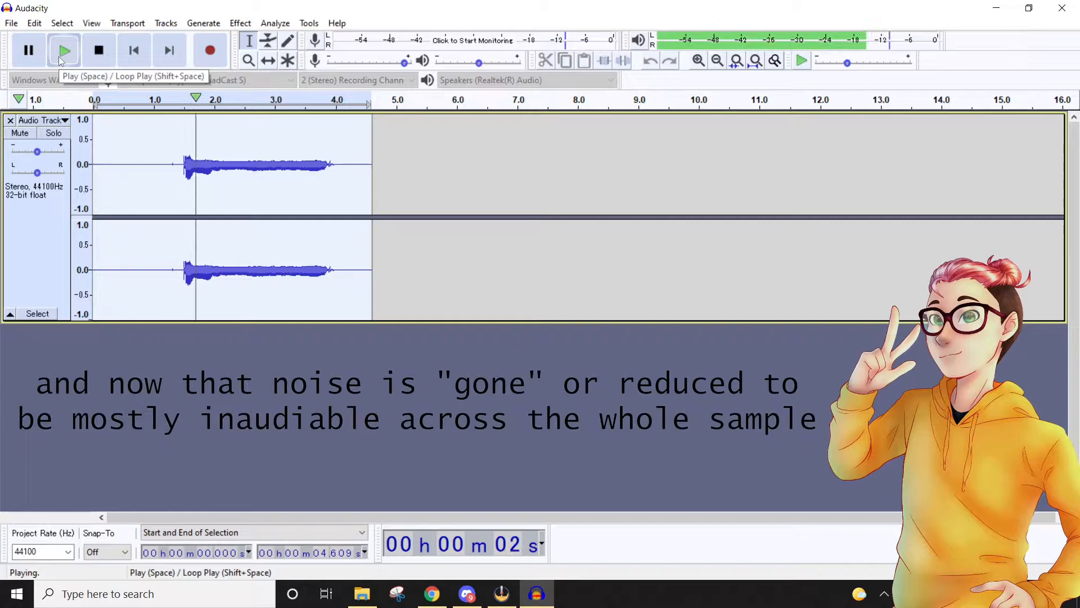